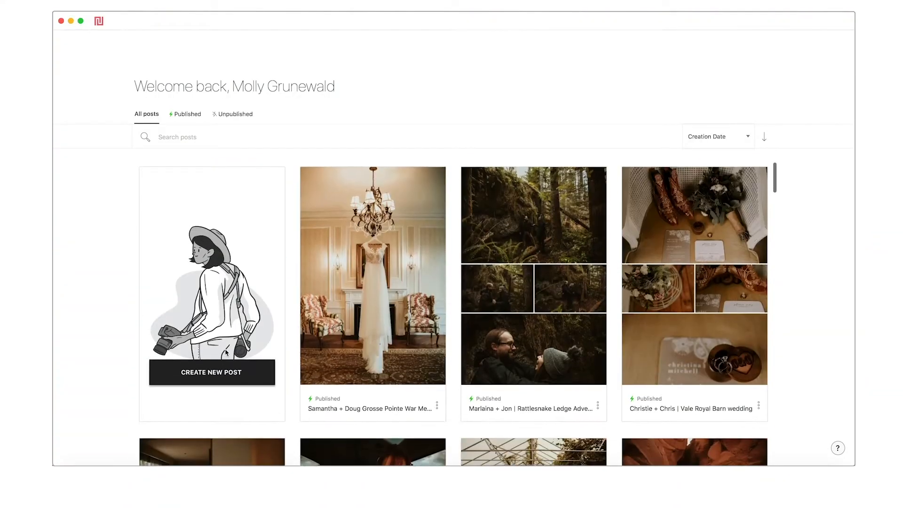
Create a new post titled Tutorial from the detroit sails final photo folder
click(211, 372)
text(Tutorial)
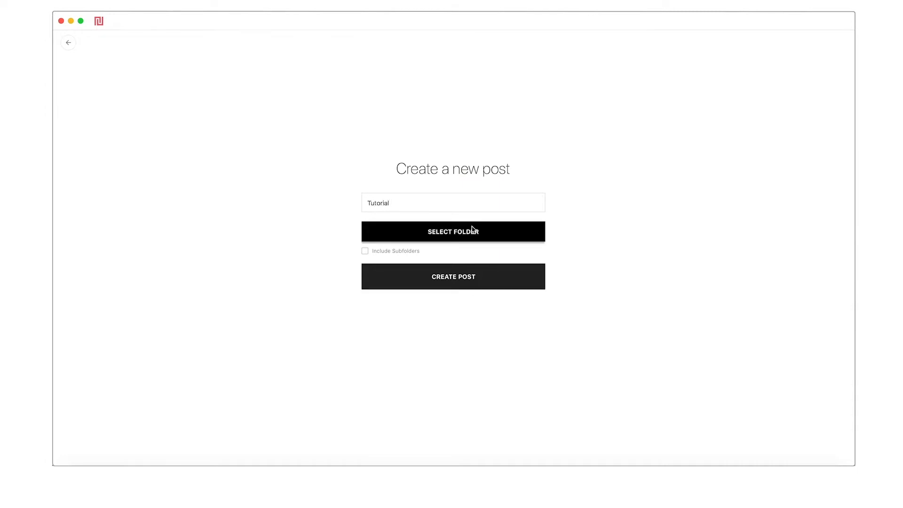
click(453, 231)
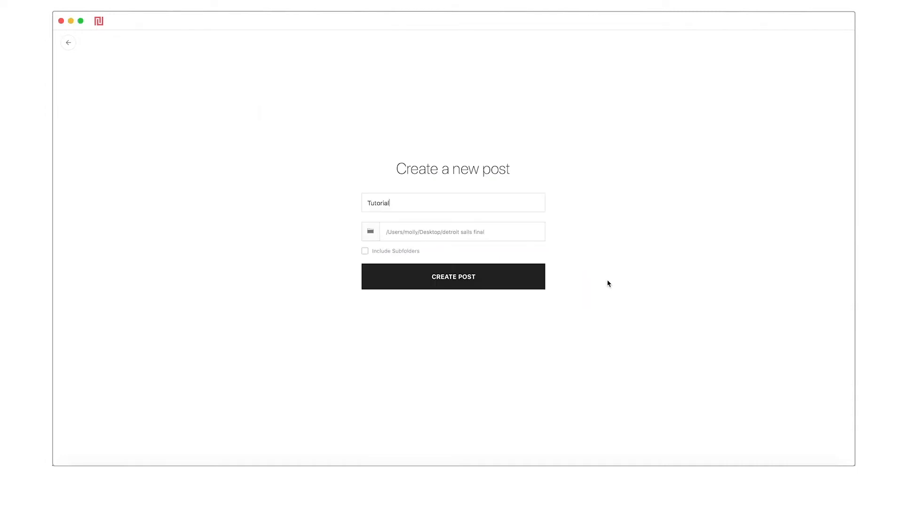
click(453, 276)
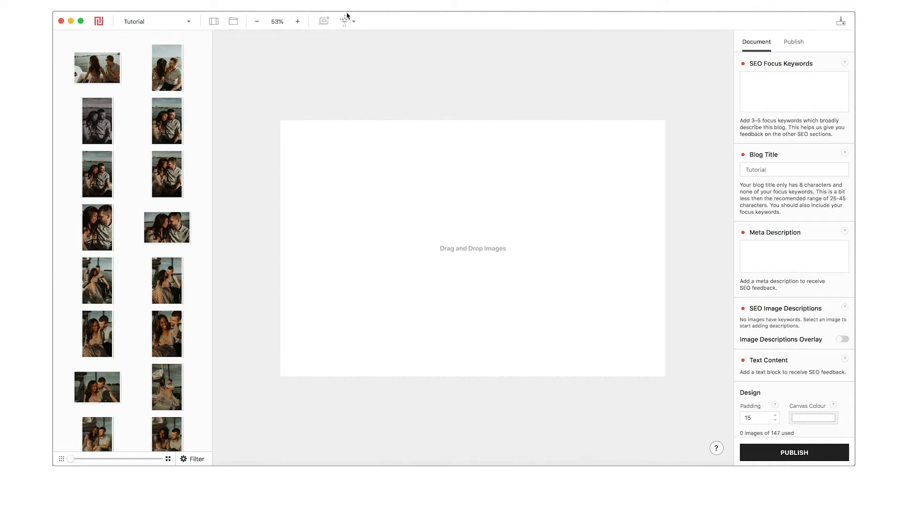
mouse_move(344, 21)
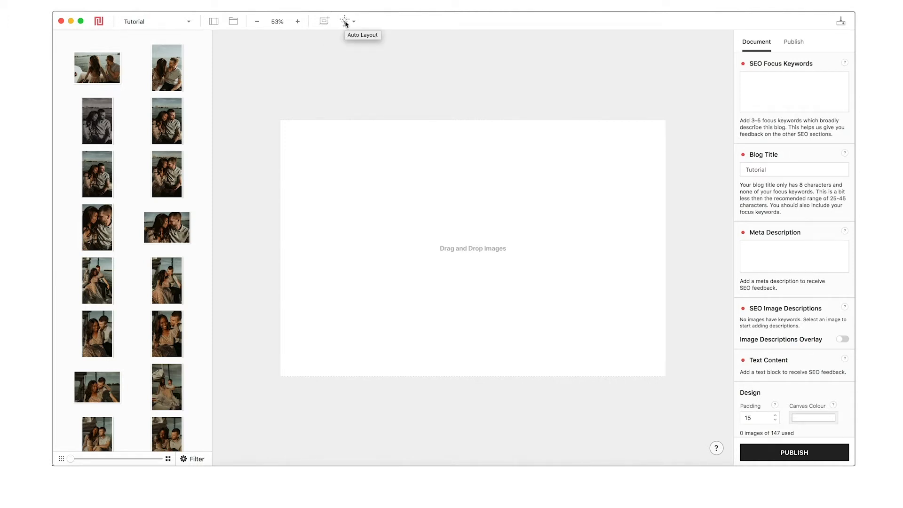
click(353, 21)
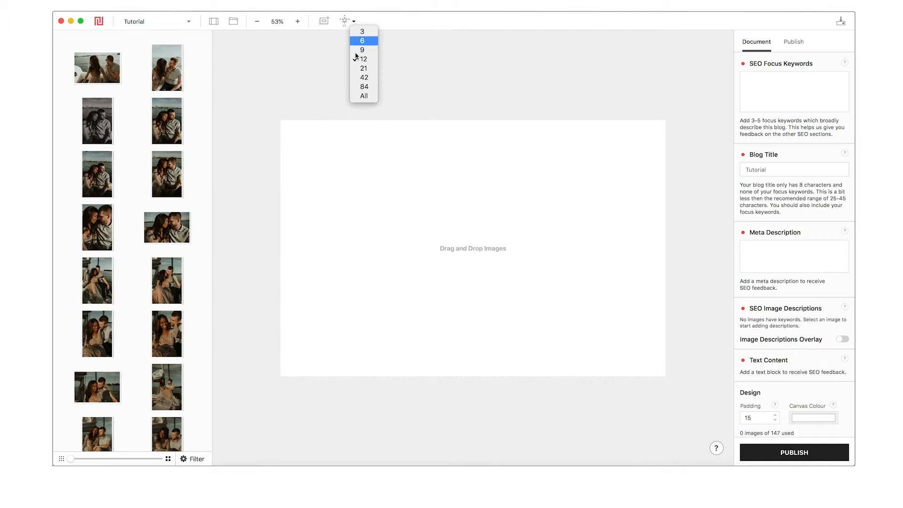
mouse_move(364, 95)
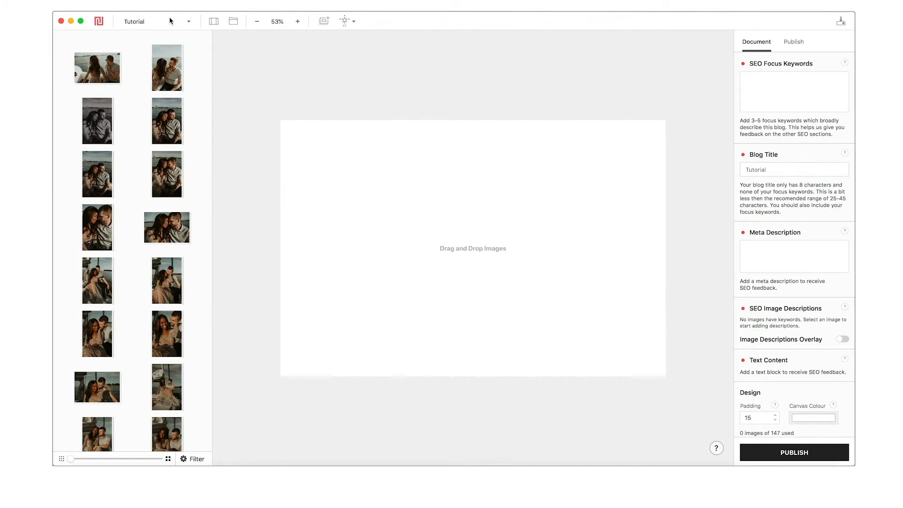
mouse_move(185, 226)
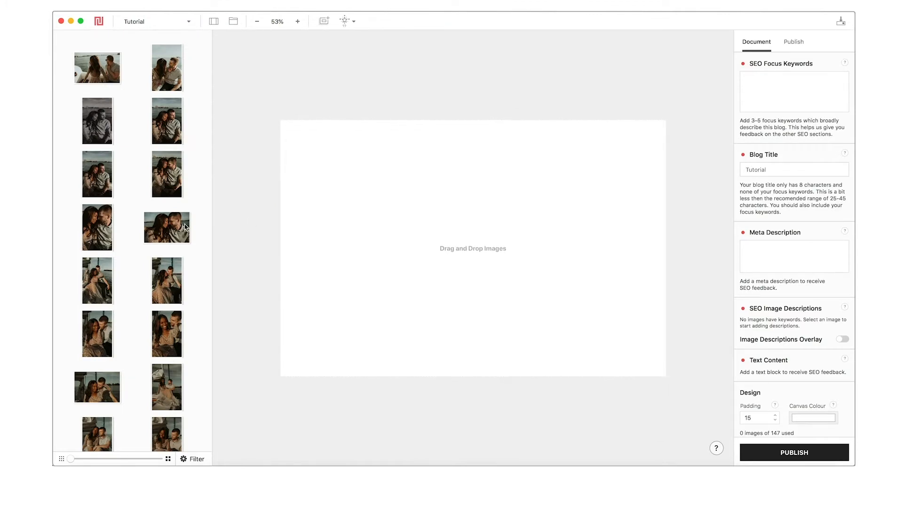
Describe the placed images with SEO text such as 'Detroit bride' and 'Sunset elopement'
scroll(down, 3)
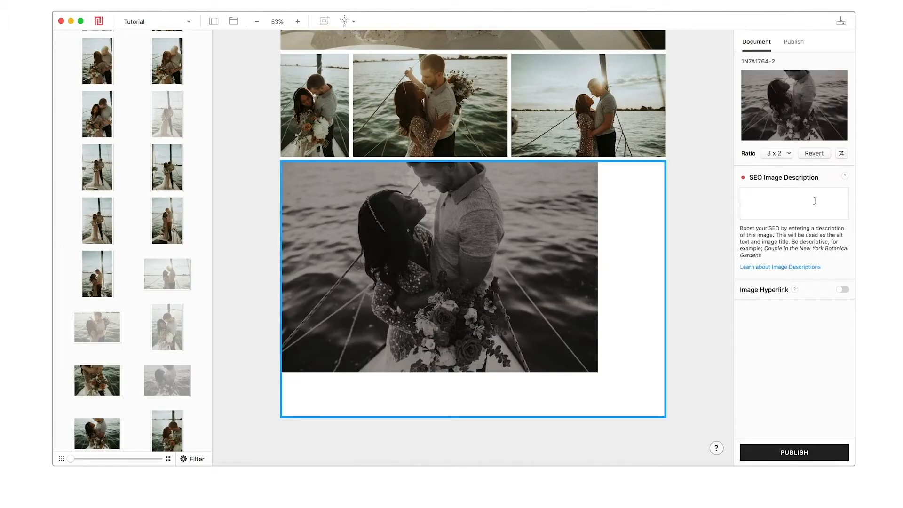
text(Des)
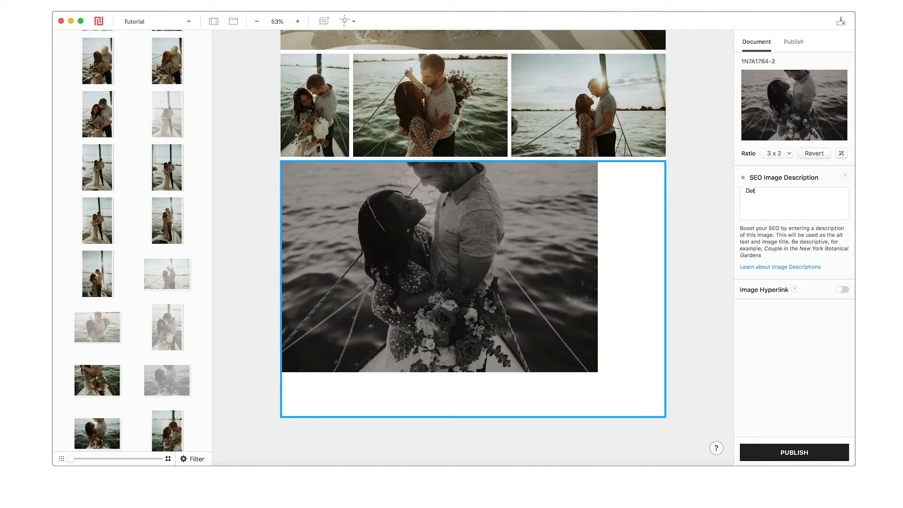
text(Detroit bride)
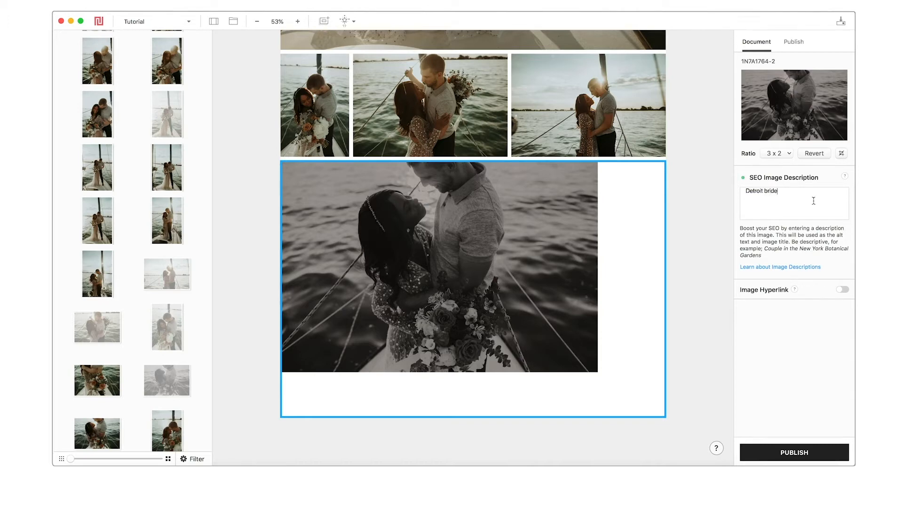
click(429, 104)
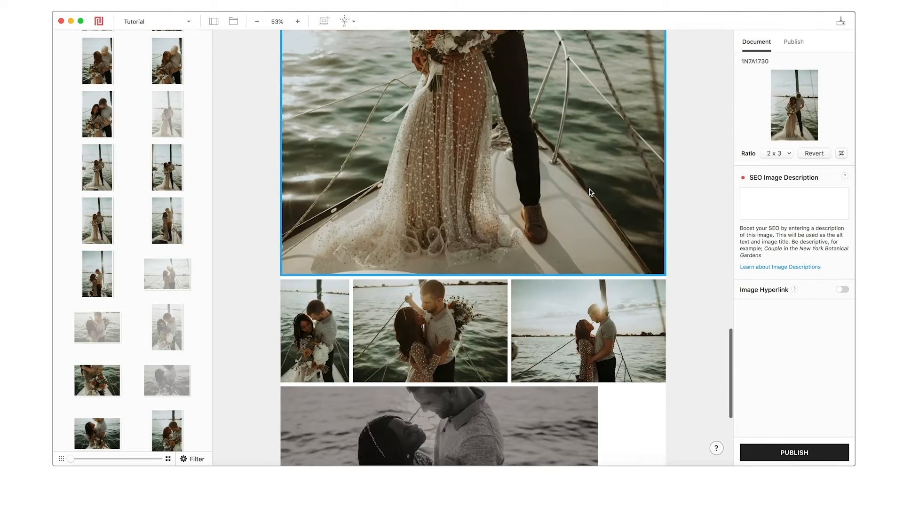
text(Sunset)
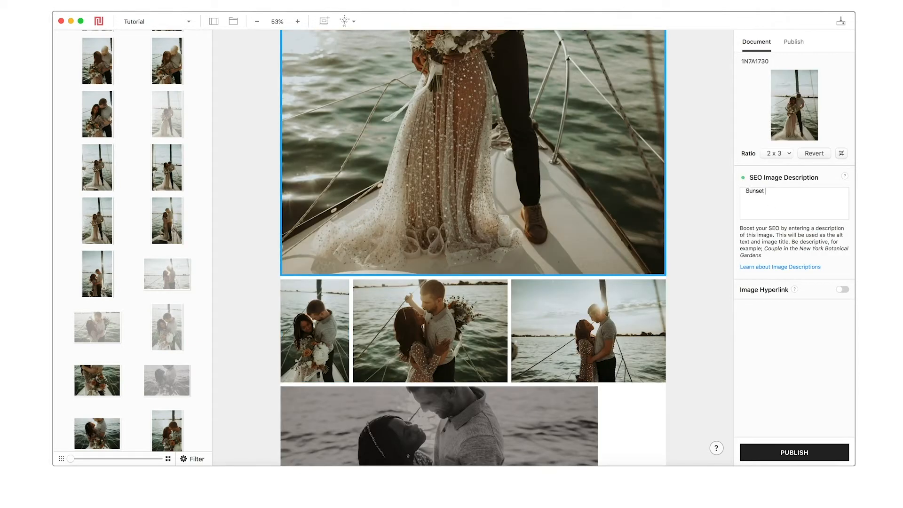
text(elopement)
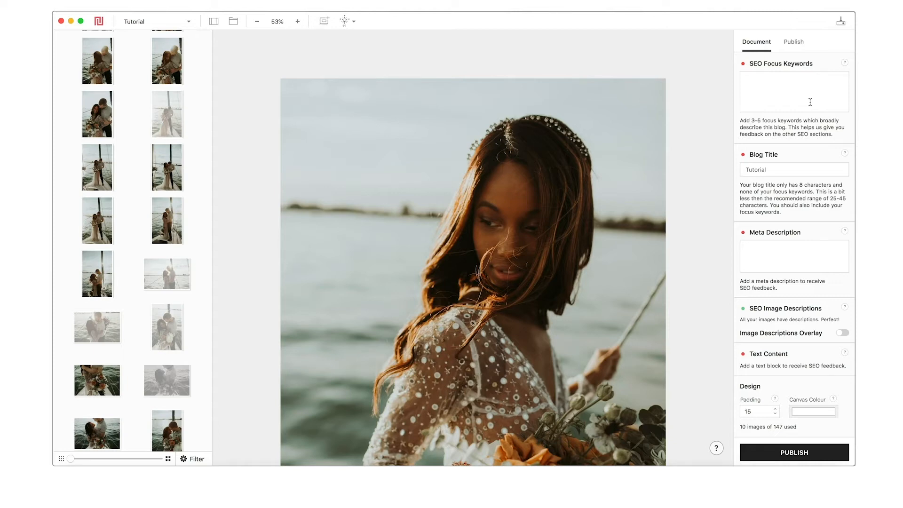
Enter the focus keywords, the blog title 'Detroit wedding sailboat elopement', and the Detroit River / Belle Isle meta description
click(792, 91)
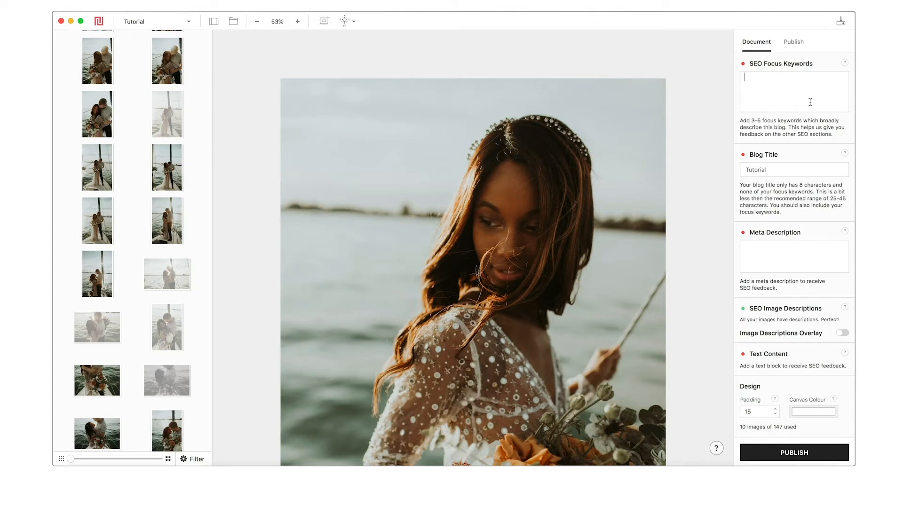
text(dress)
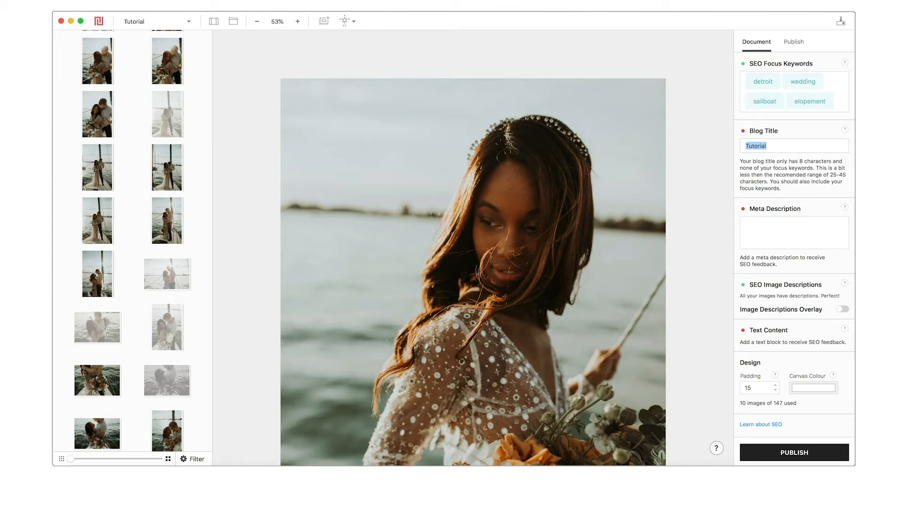
text(Detroit wedding sailboat elopement)
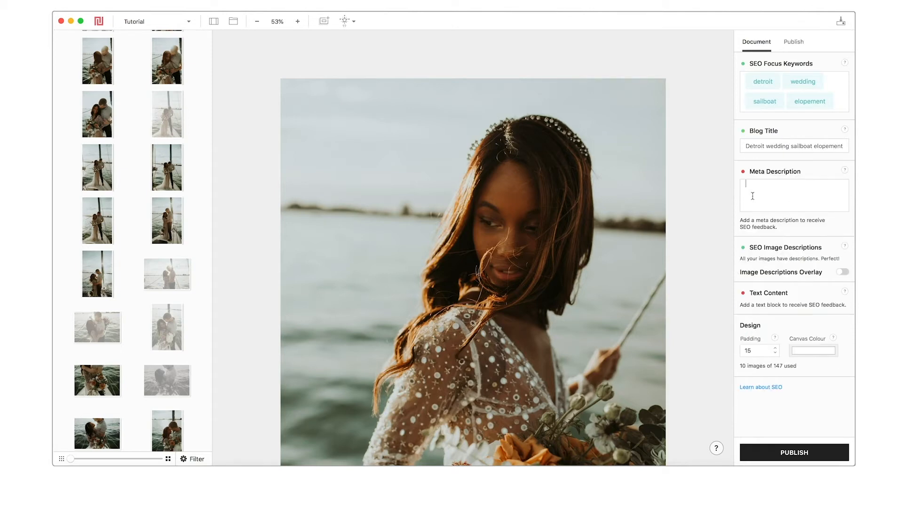
text(on Detroit River | Belle Isle, Detroit | Detroit Sails sailboat styled shoot | Beloved Bridal Ann Arbor)
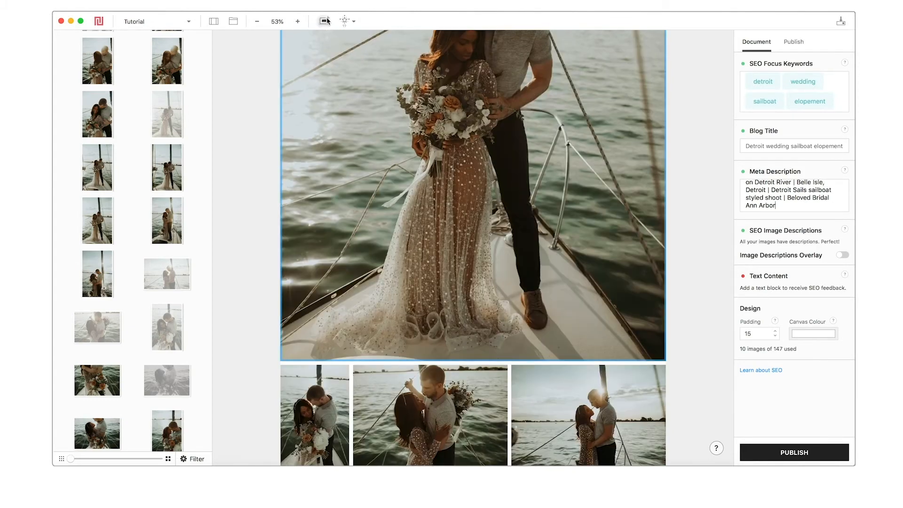
Insert an empty text block below the last photo and move to the publishing options
click(323, 20)
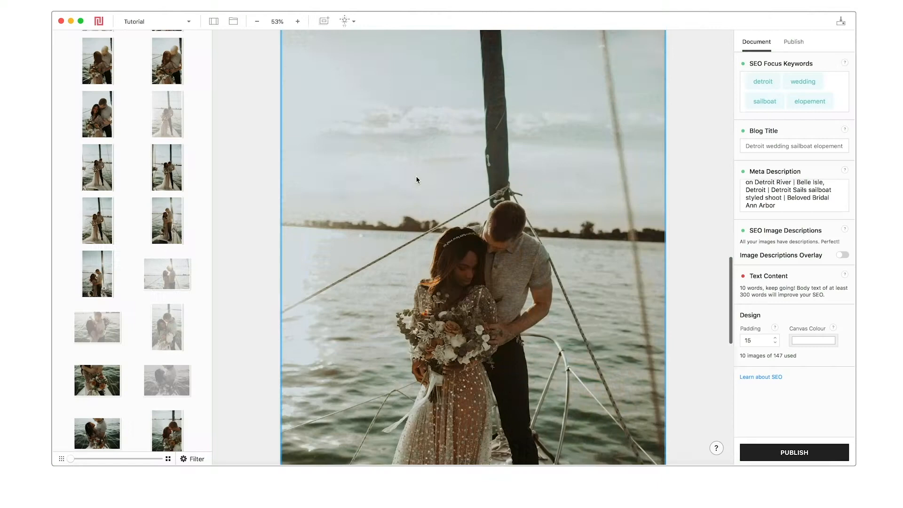
scroll(down, 3)
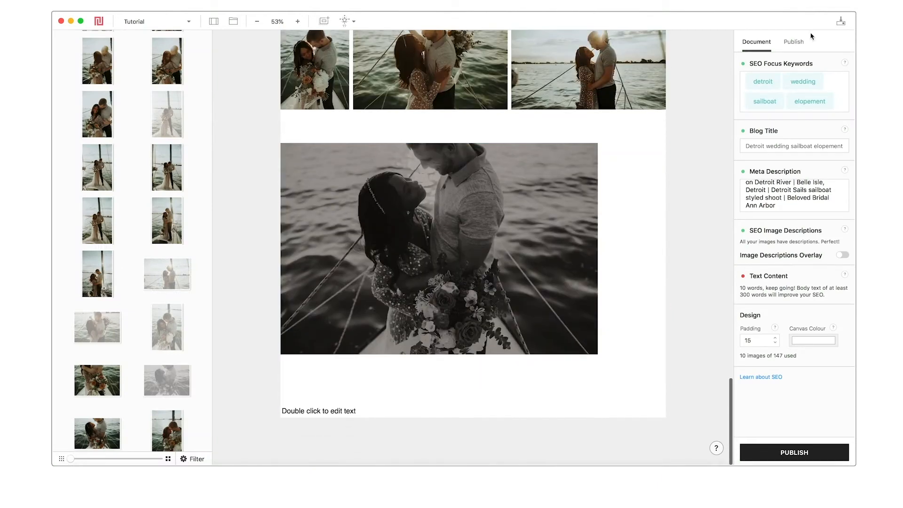
click(793, 42)
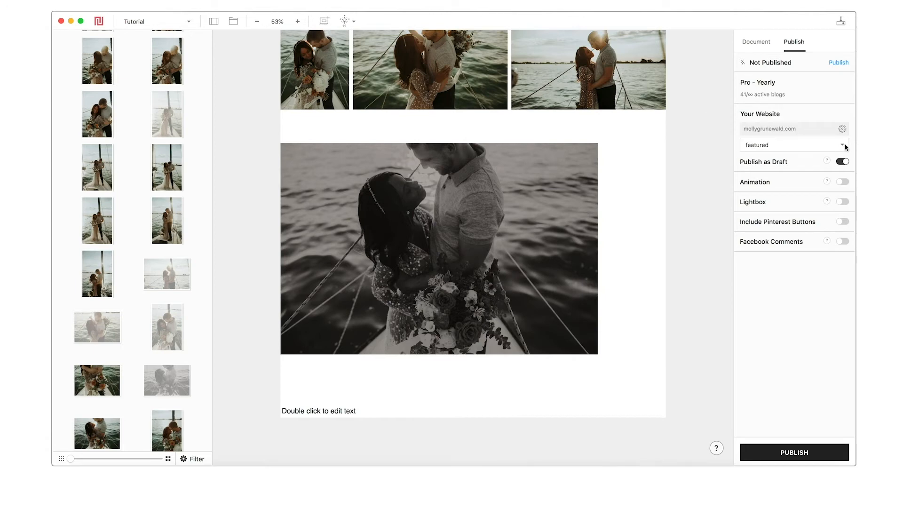
Keep the featured category and enable animation plus lightbox for the post's images
click(794, 144)
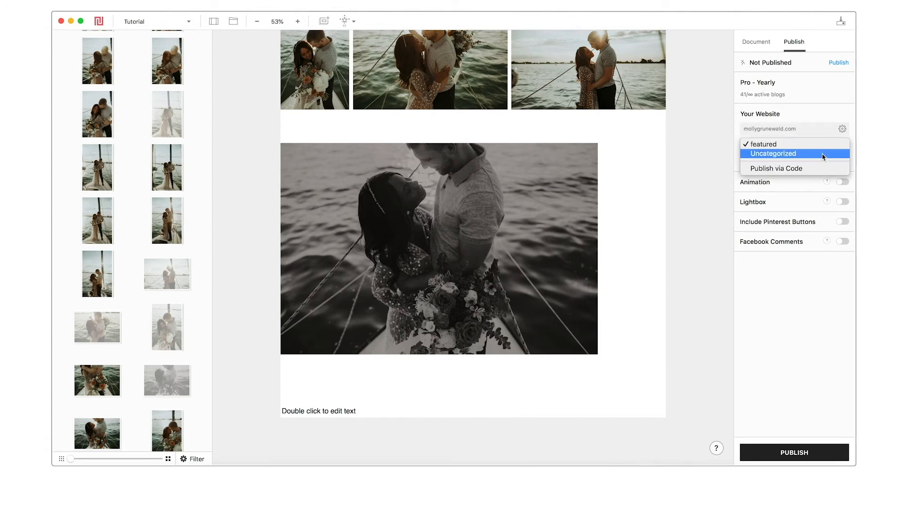
click(793, 145)
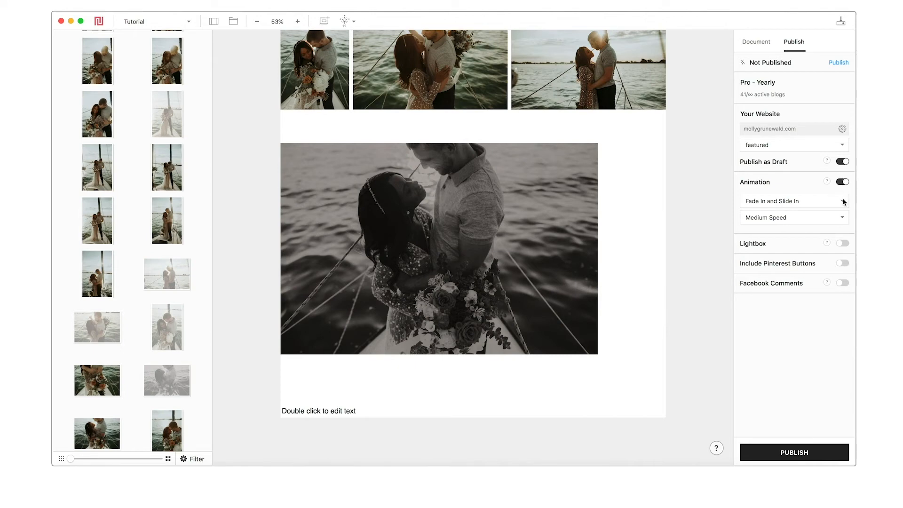
click(793, 200)
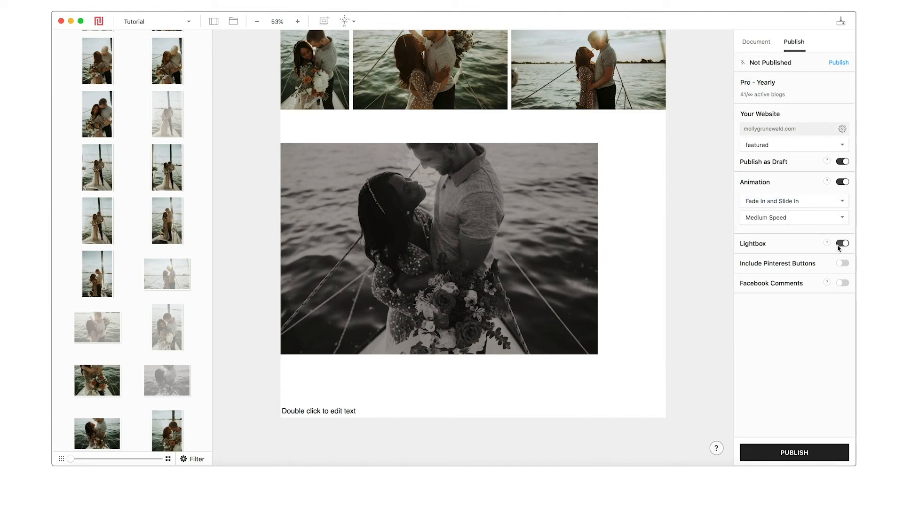
mouse_move(826, 243)
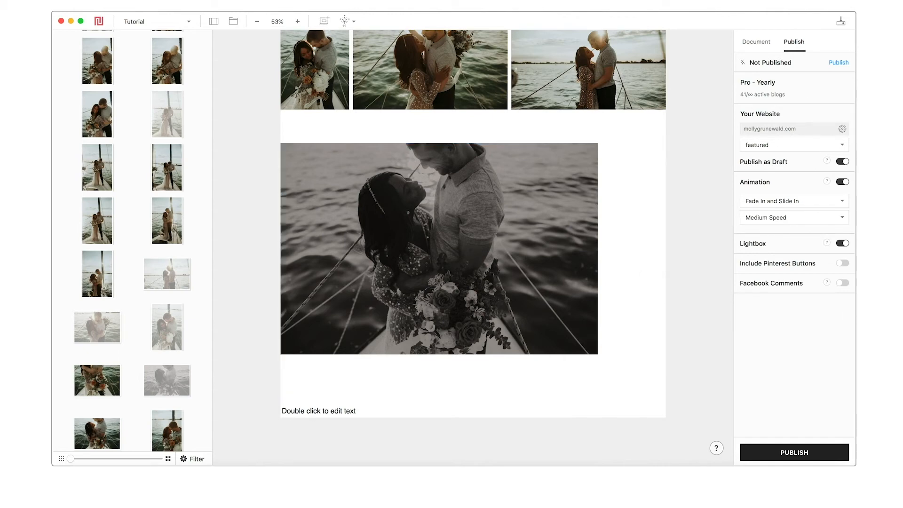
mouse_move(826, 243)
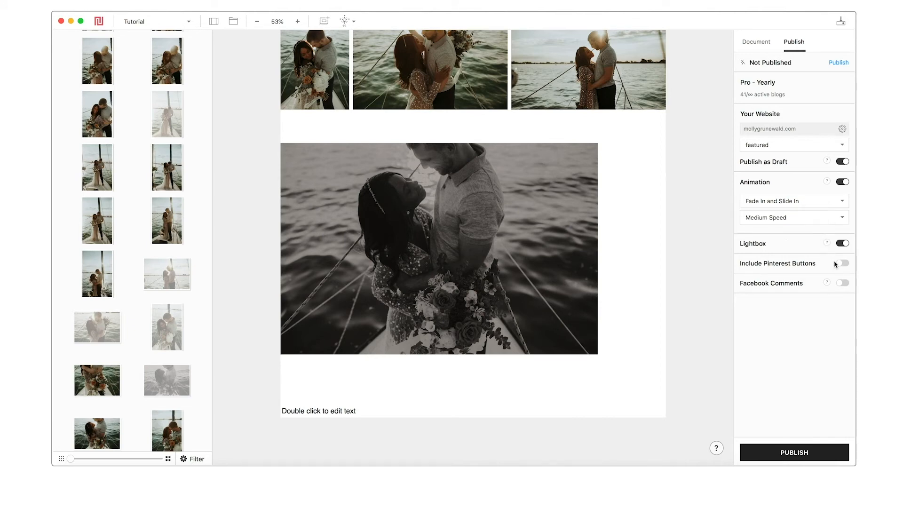
Enable small top-left Pinterest buttons and publish the post to the WordPress site
click(841, 263)
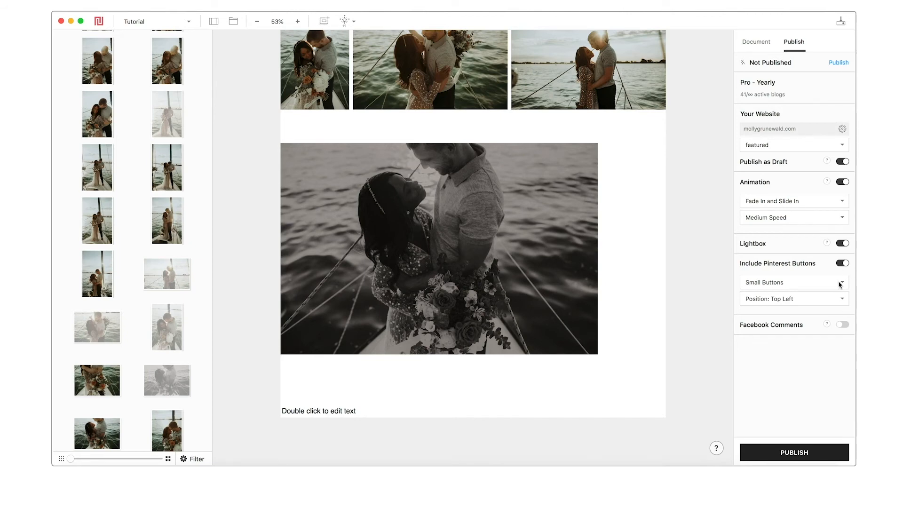
mouse_move(840, 288)
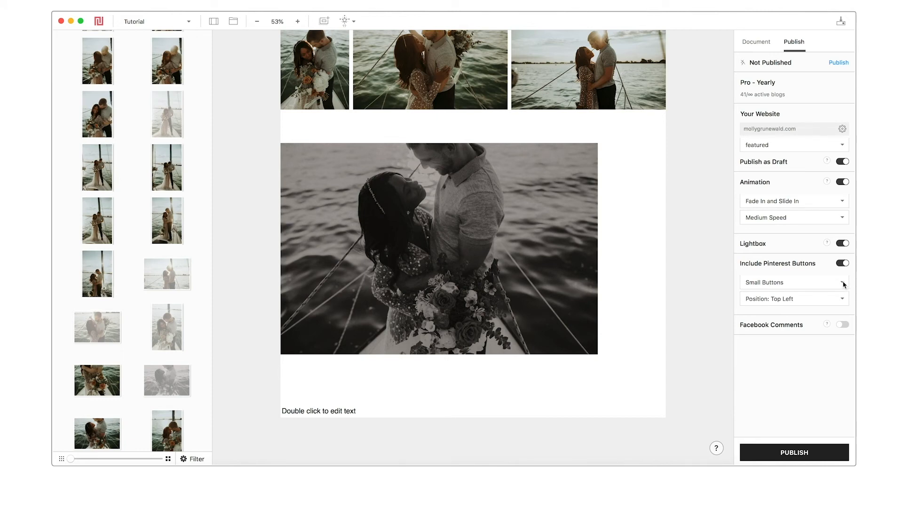
mouse_move(841, 312)
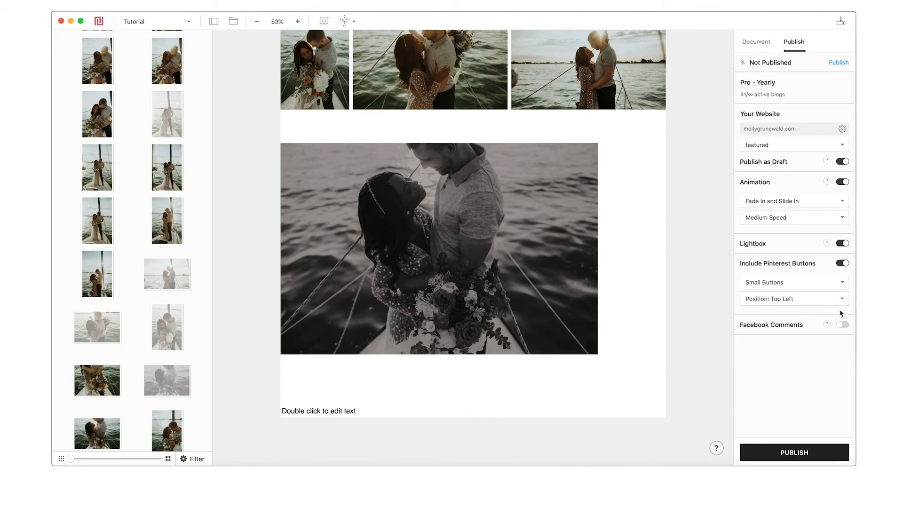
click(793, 282)
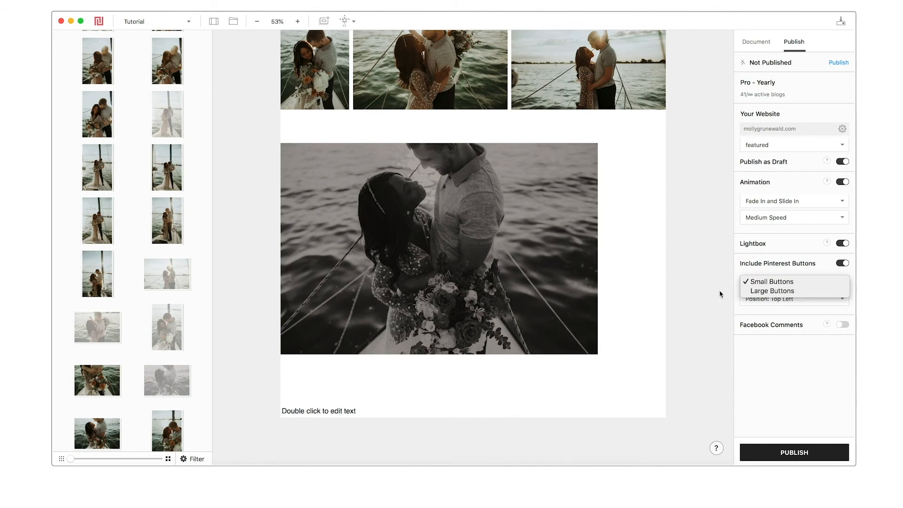
click(770, 282)
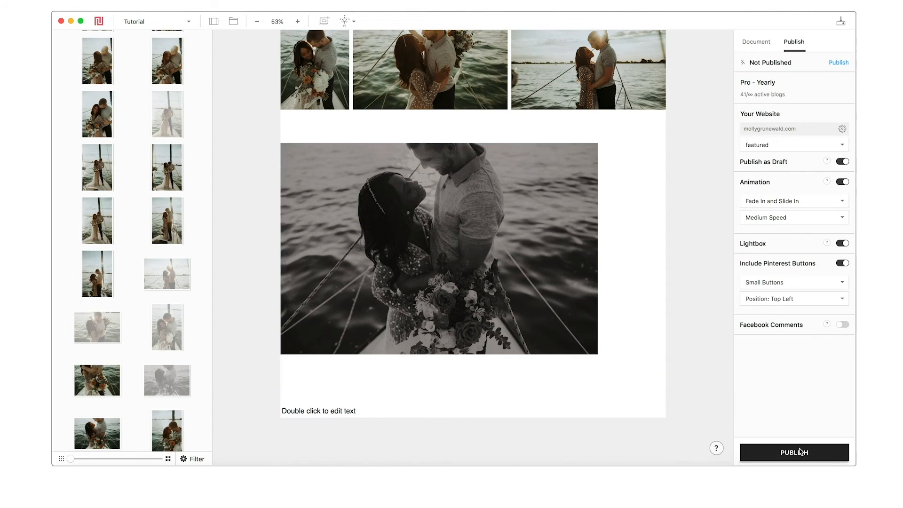
click(793, 451)
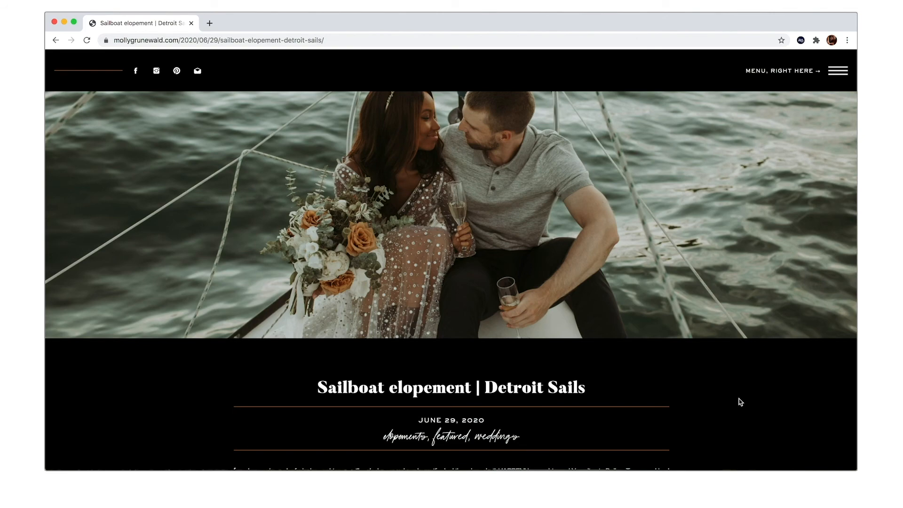
scroll(down, 3)
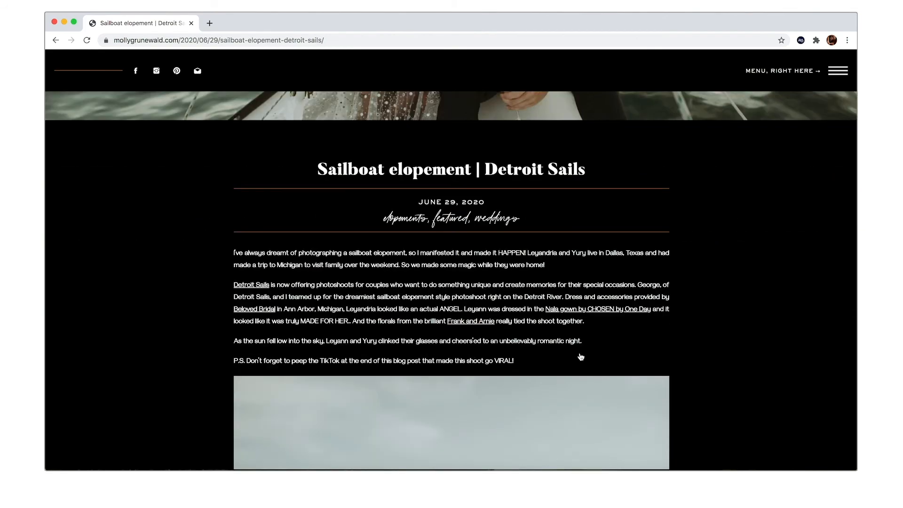
scroll(down, 3)
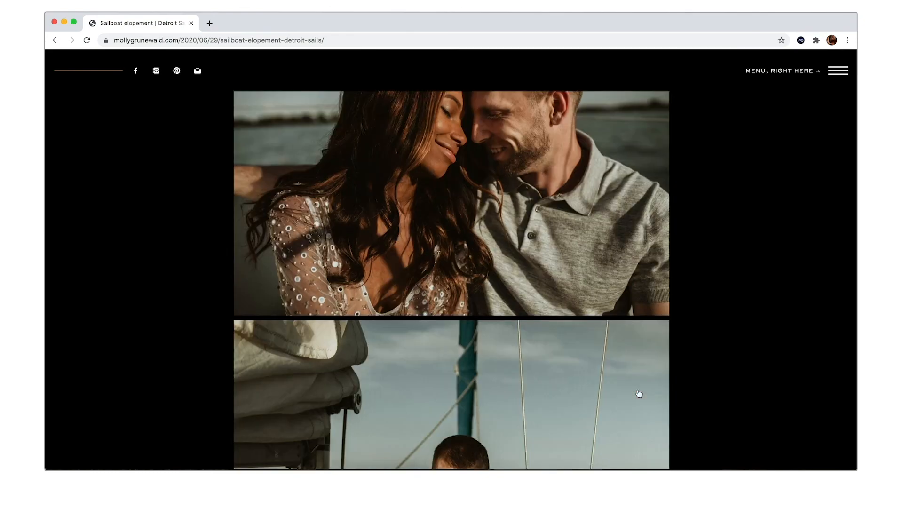
scroll(down, 3)
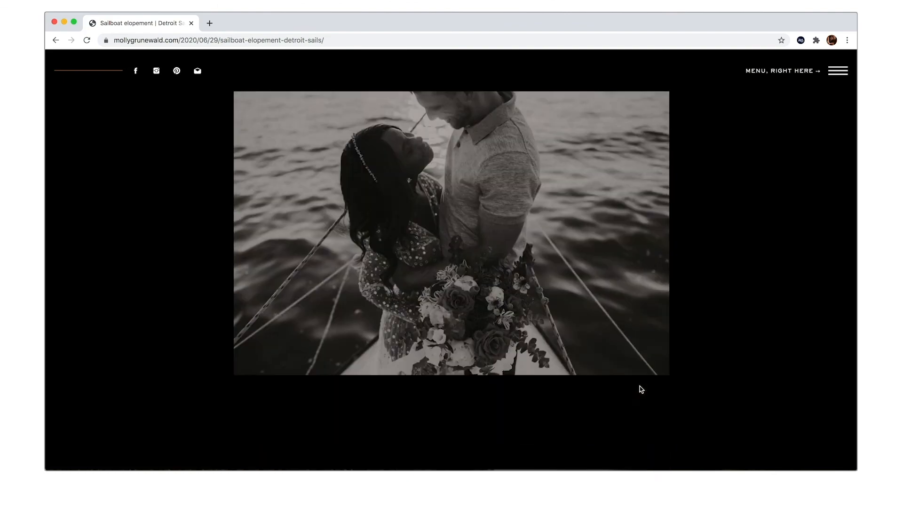
scroll(down, 3)
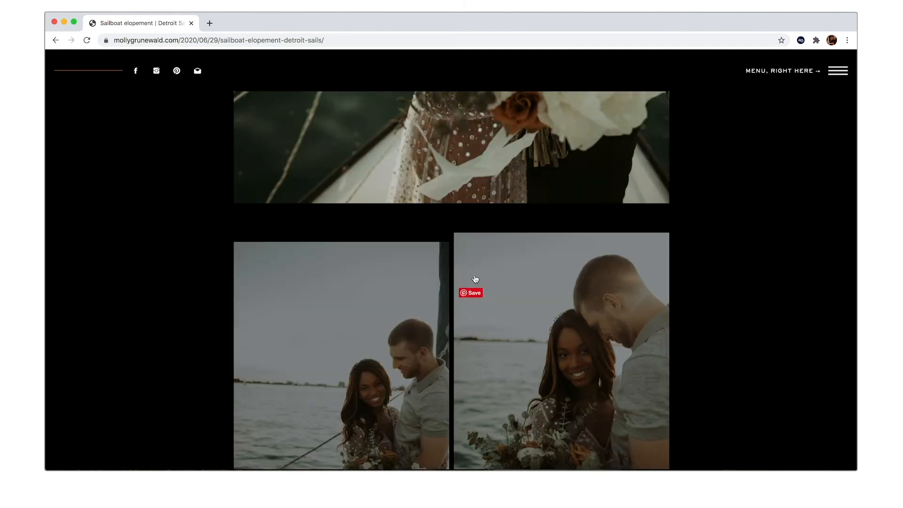
scroll(down, 3)
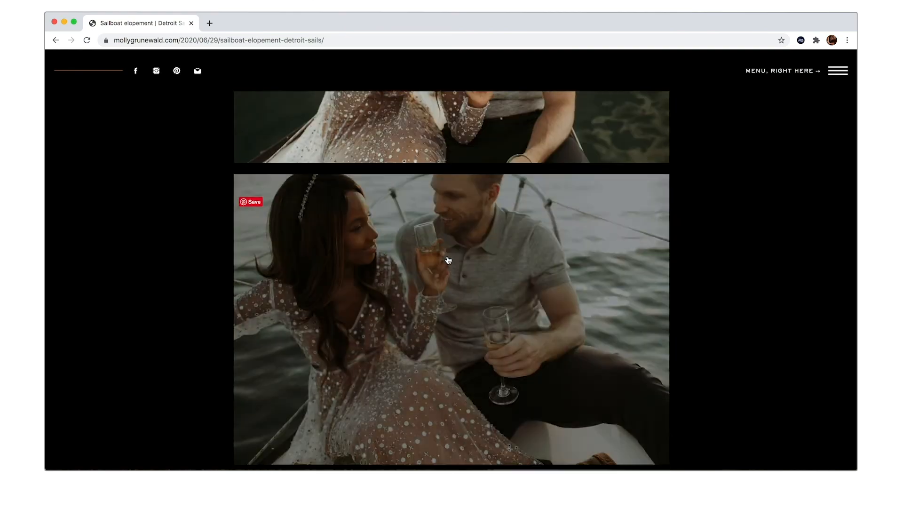
scroll(down, 3)
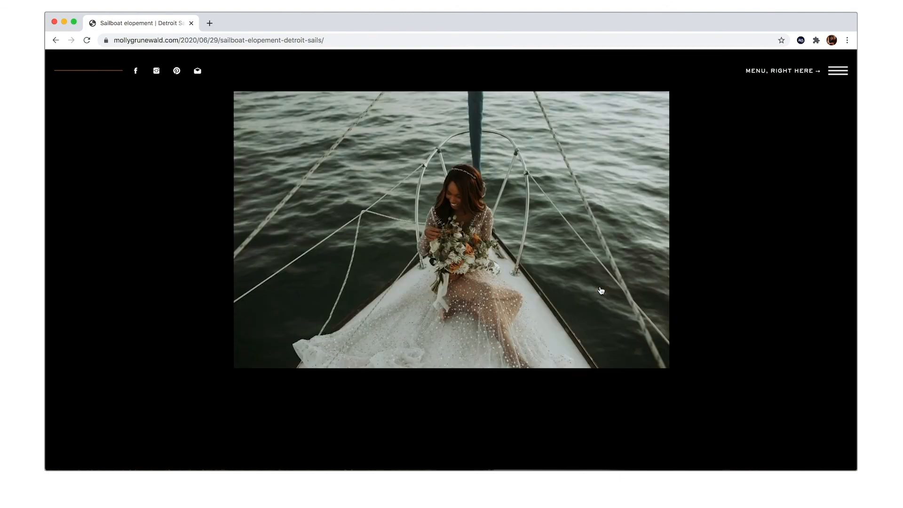
scroll(down, 3)
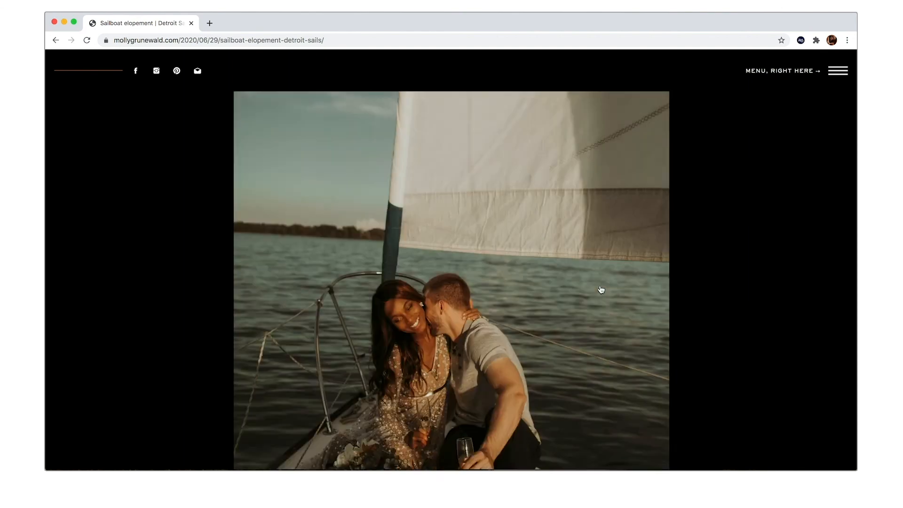
scroll(down, 3)
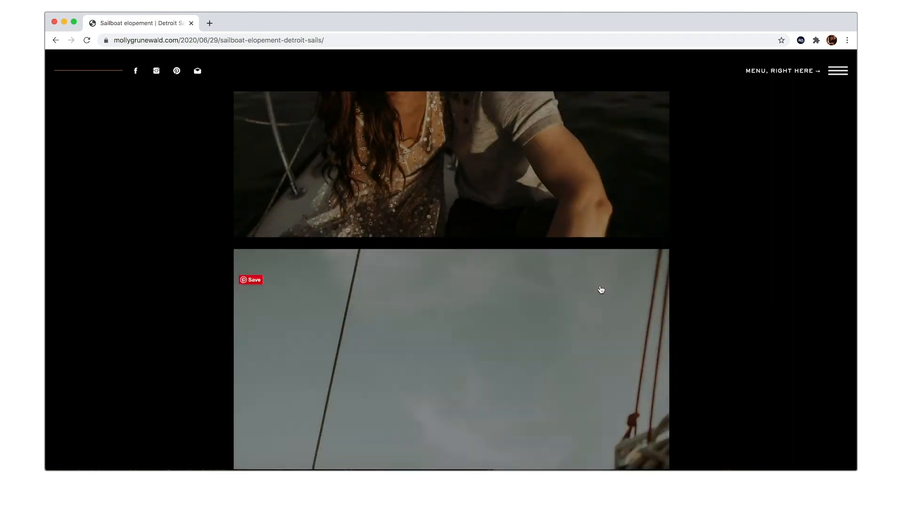